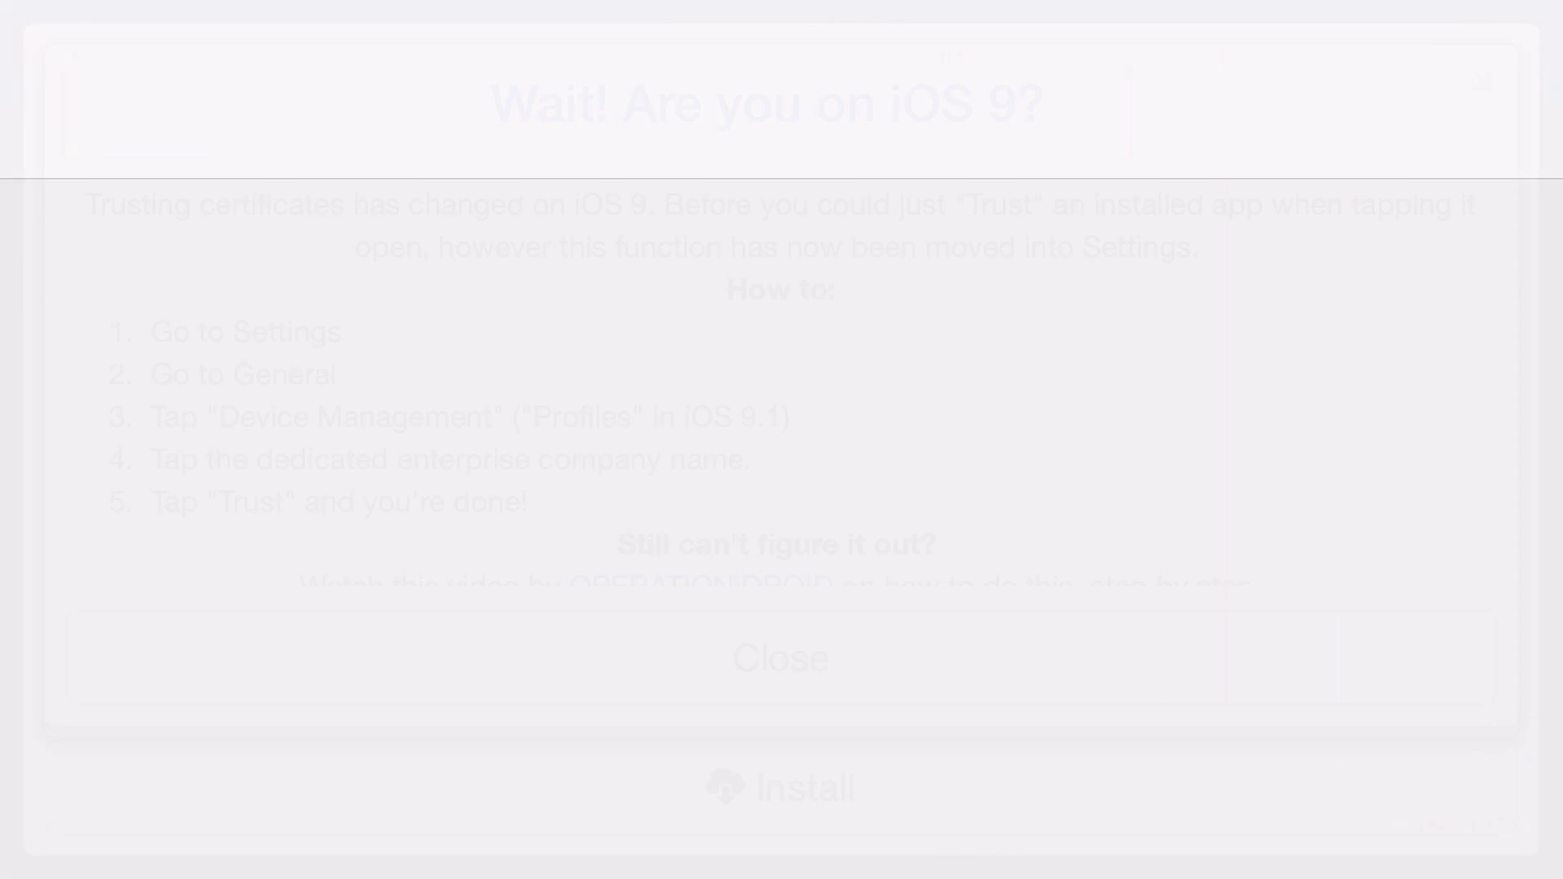
- Close the 'Wait! Are you on iOS 9?' popup and browse the GBA4iOS 2.1 page
click(780, 656)
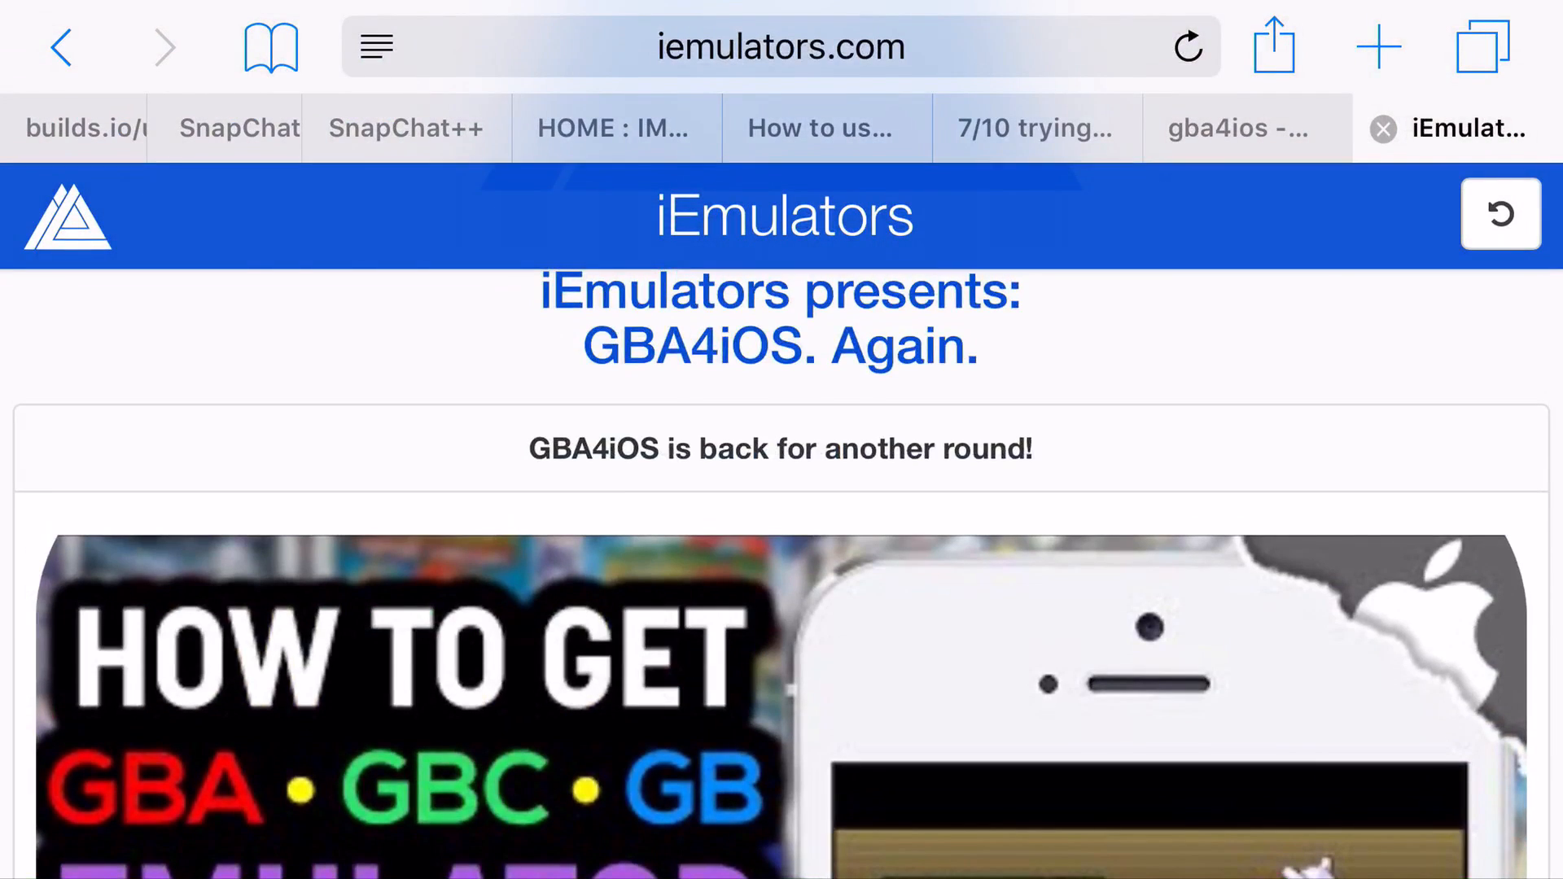
scroll(up, 3)
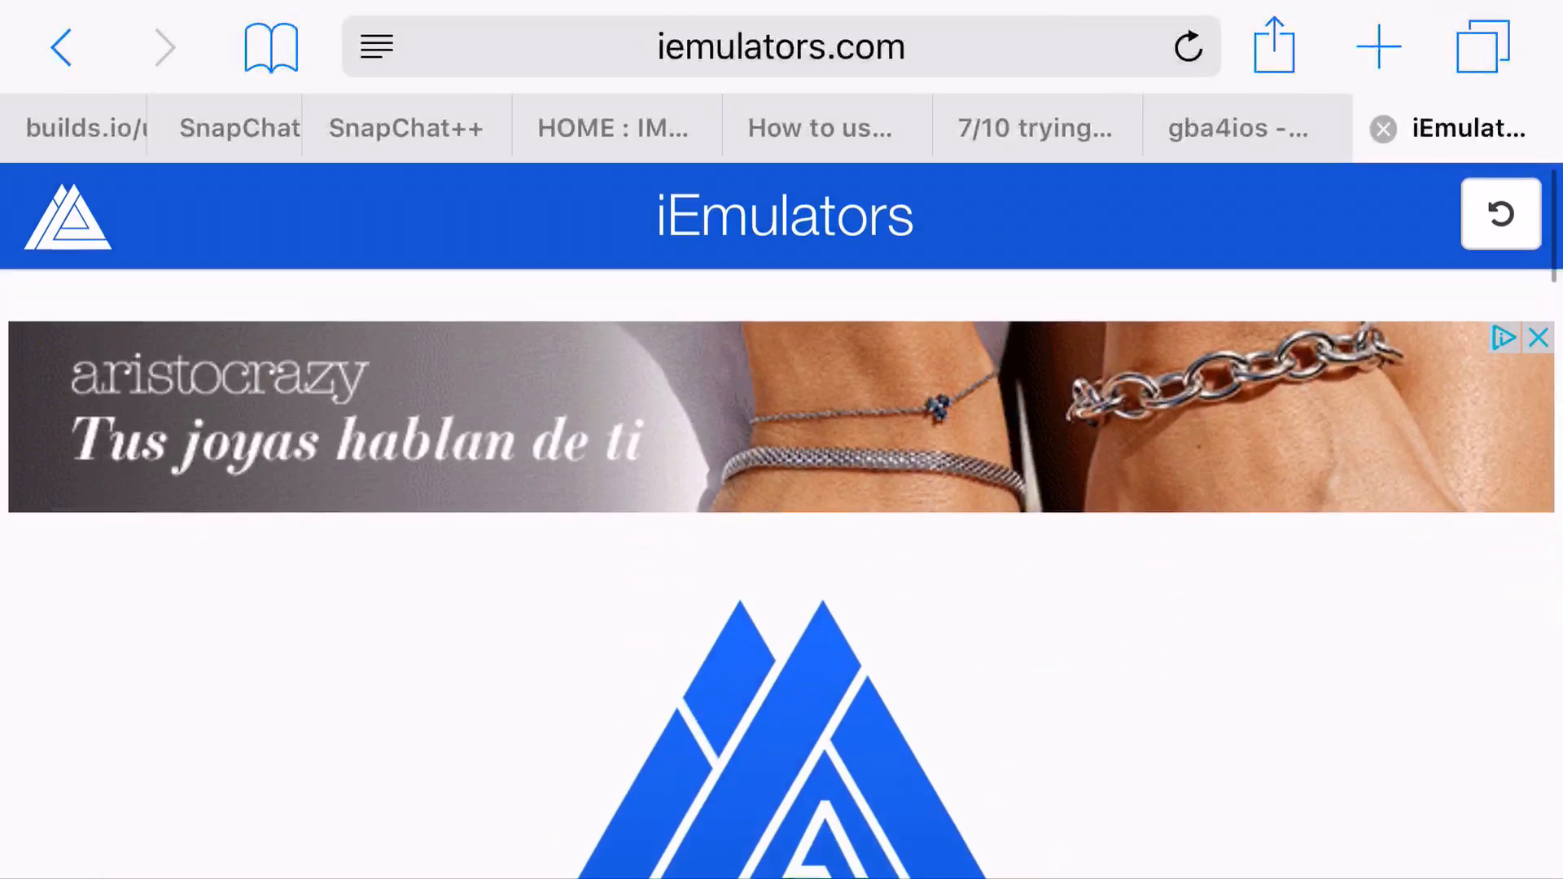
scroll(down, 3)
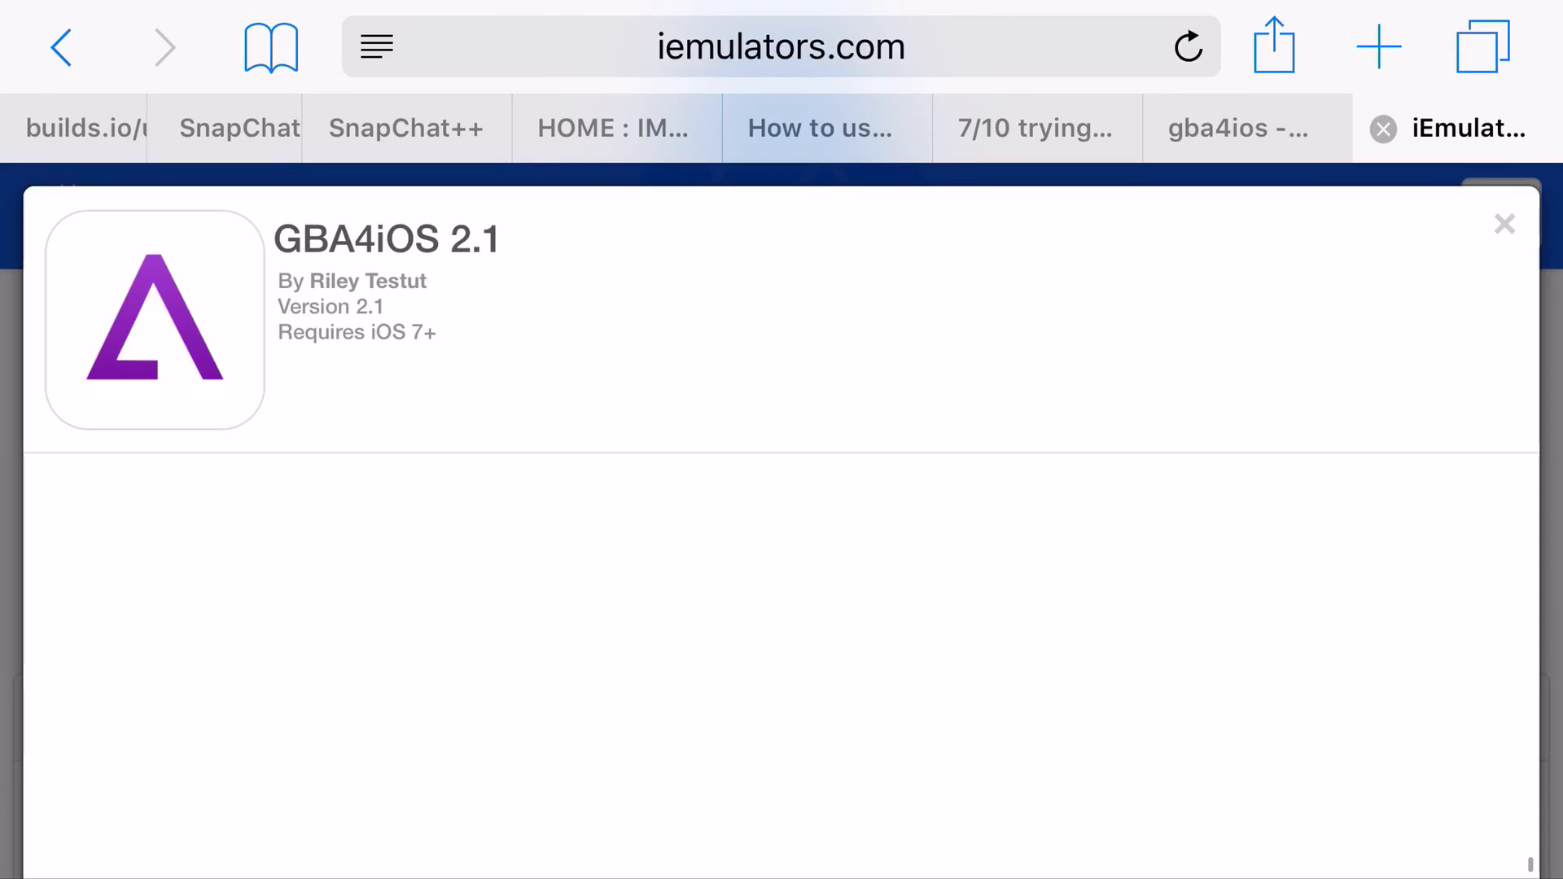
- Install GBA4iOS 2.1, confirming past the subscribe reminder
scroll(down, 3)
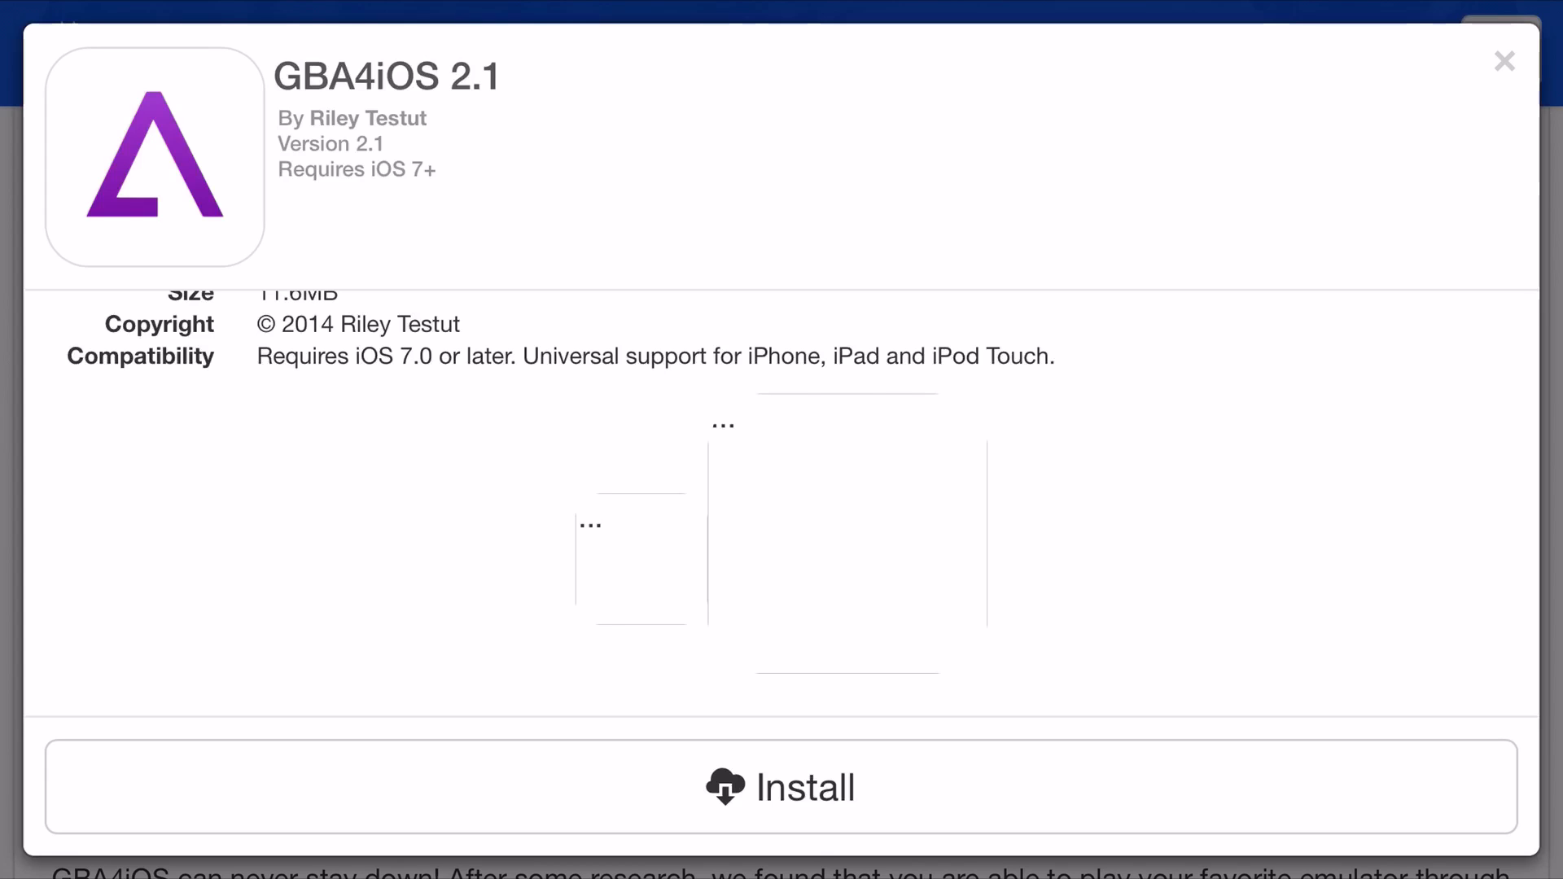
click(780, 786)
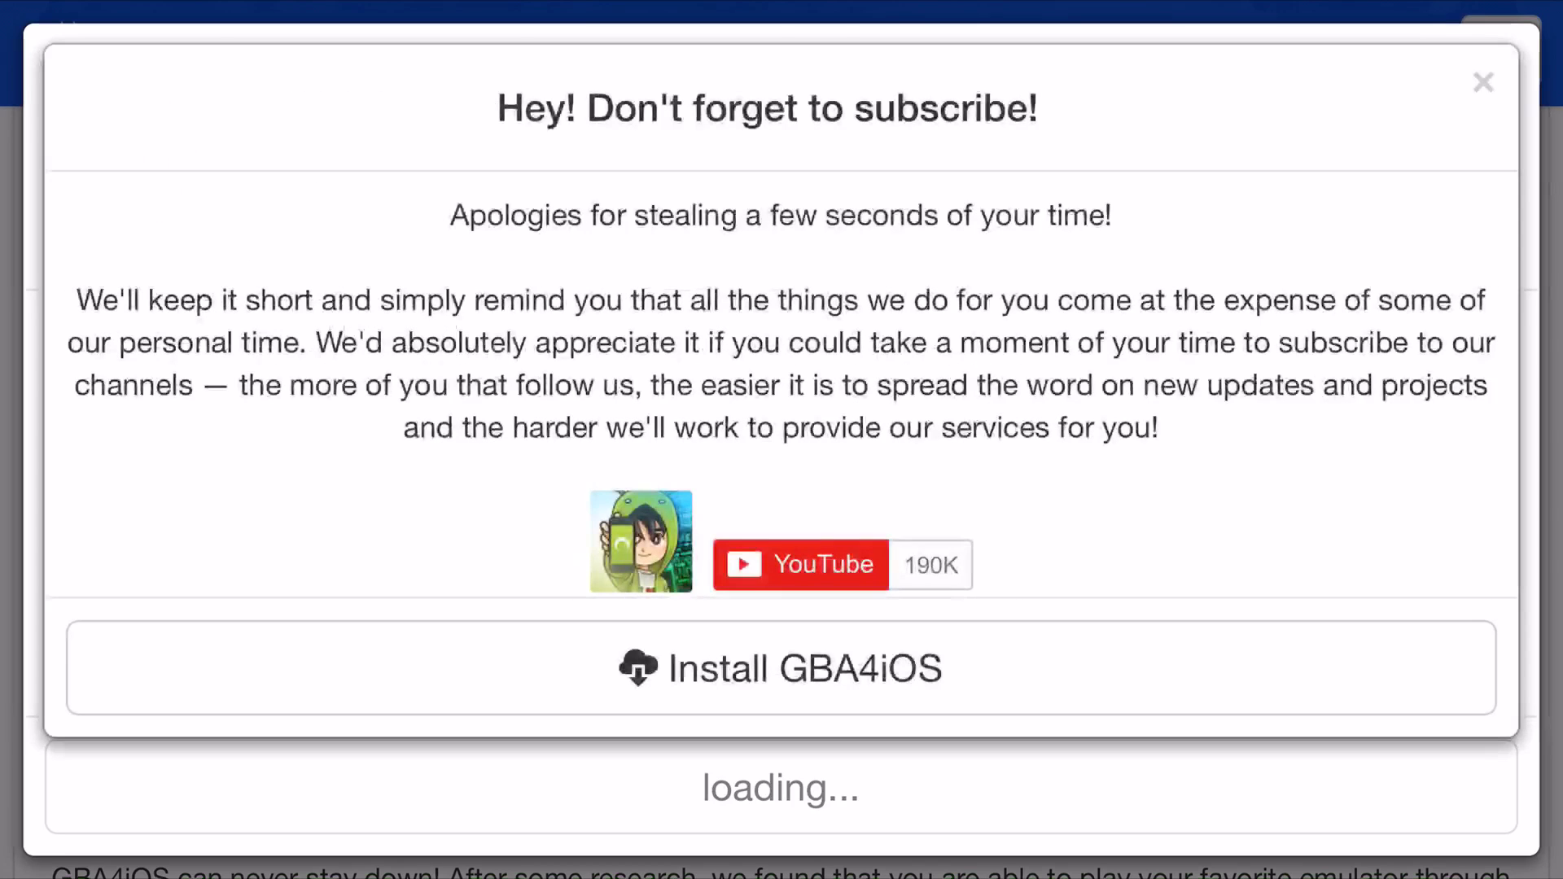
click(780, 668)
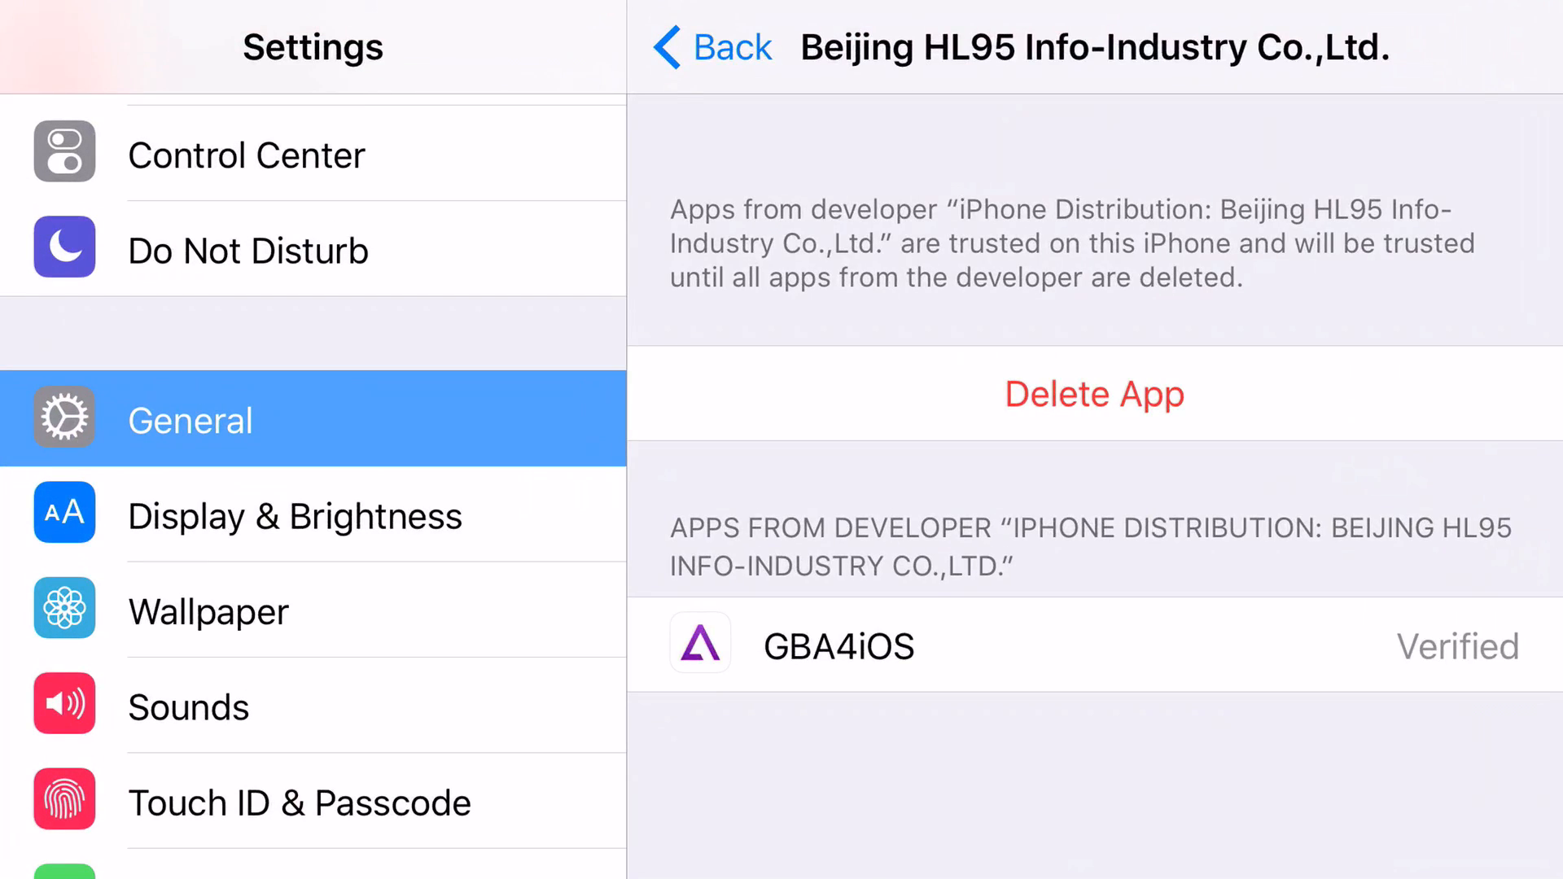
- Return from the developer profile to the General list and look over Safari settings
click(709, 47)
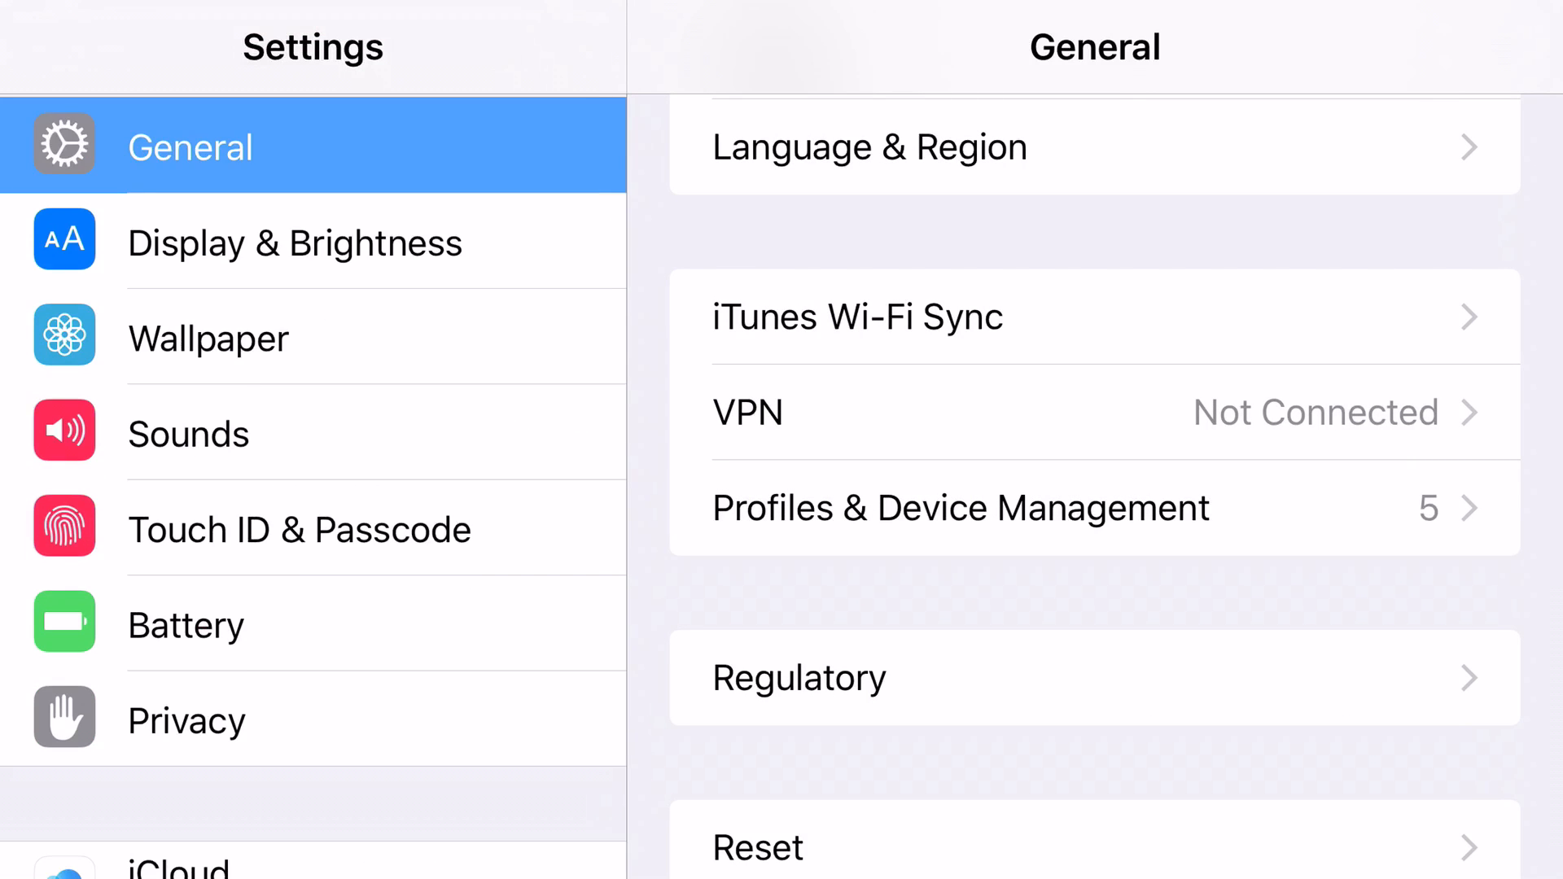
scroll(down, 3)
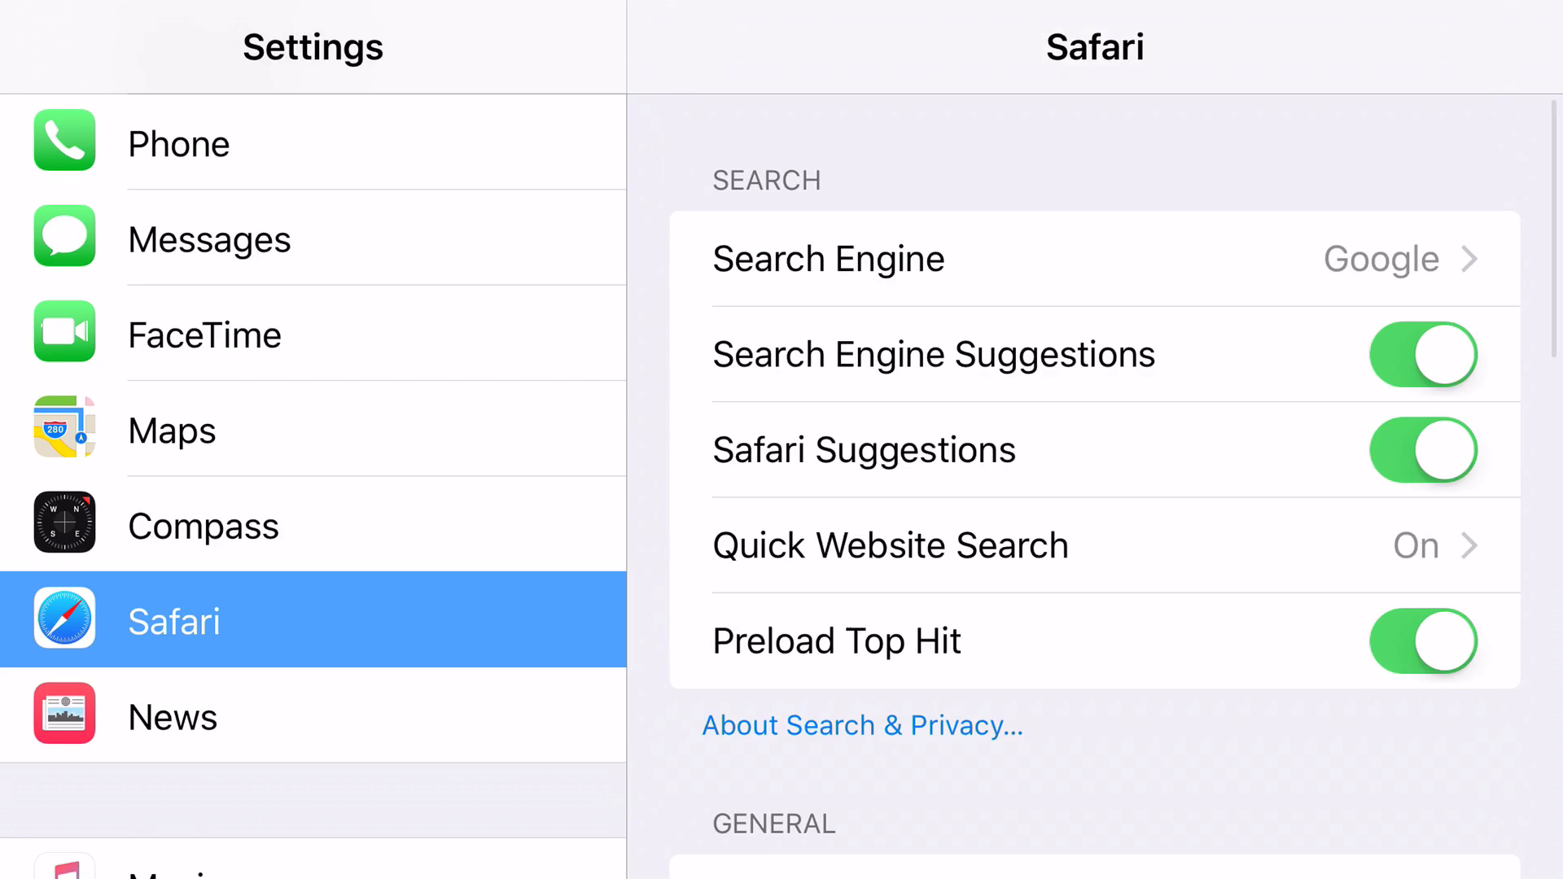
scroll(down, 3)
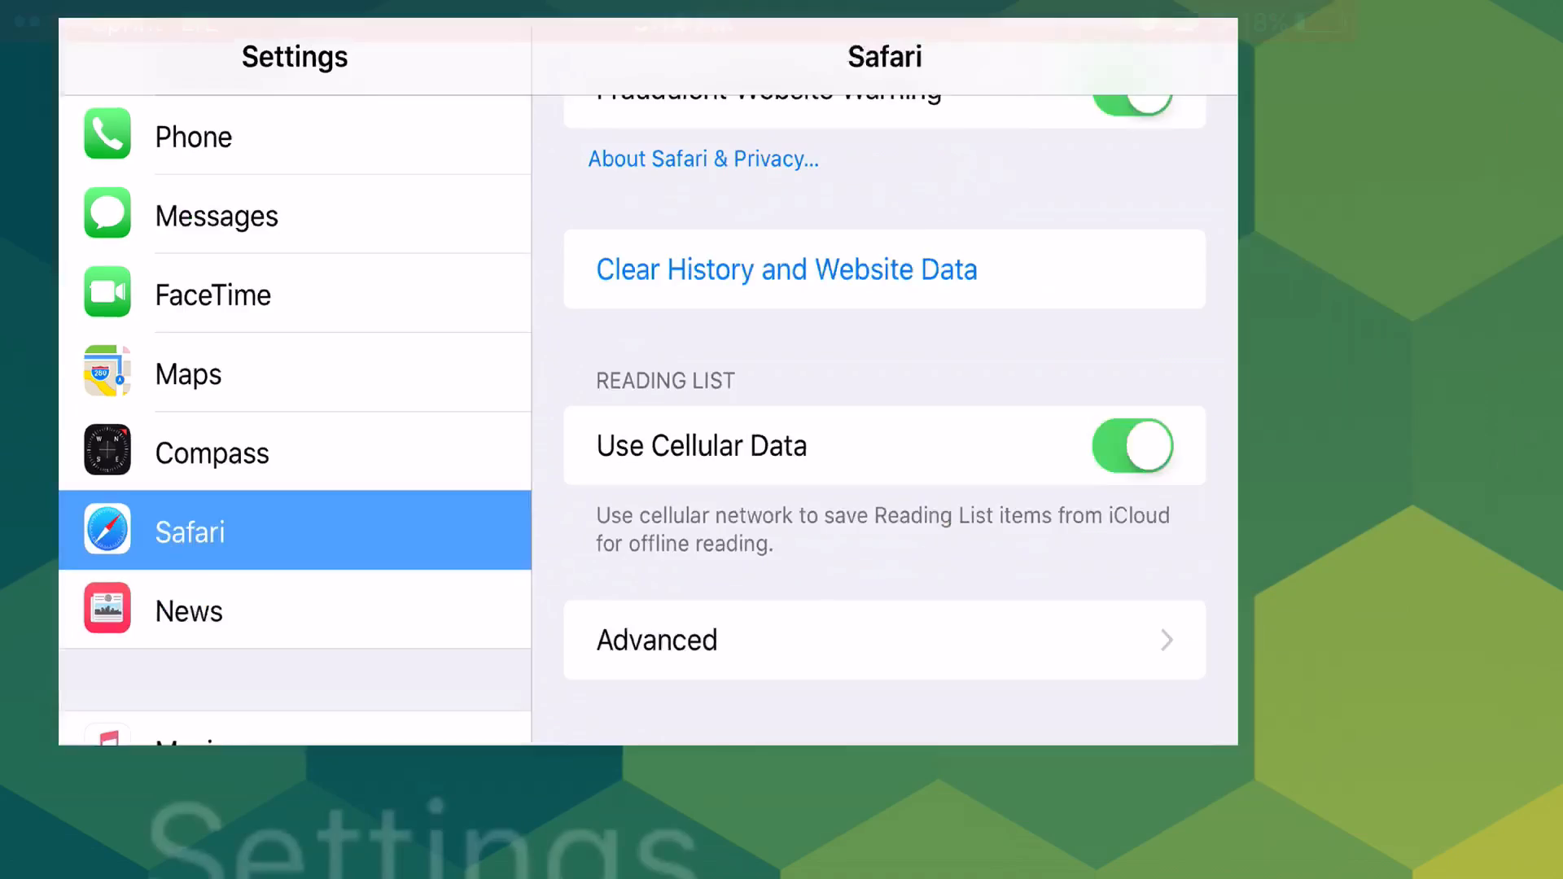
- Go to the home screen, then reopen Settings on the General page
key(home)
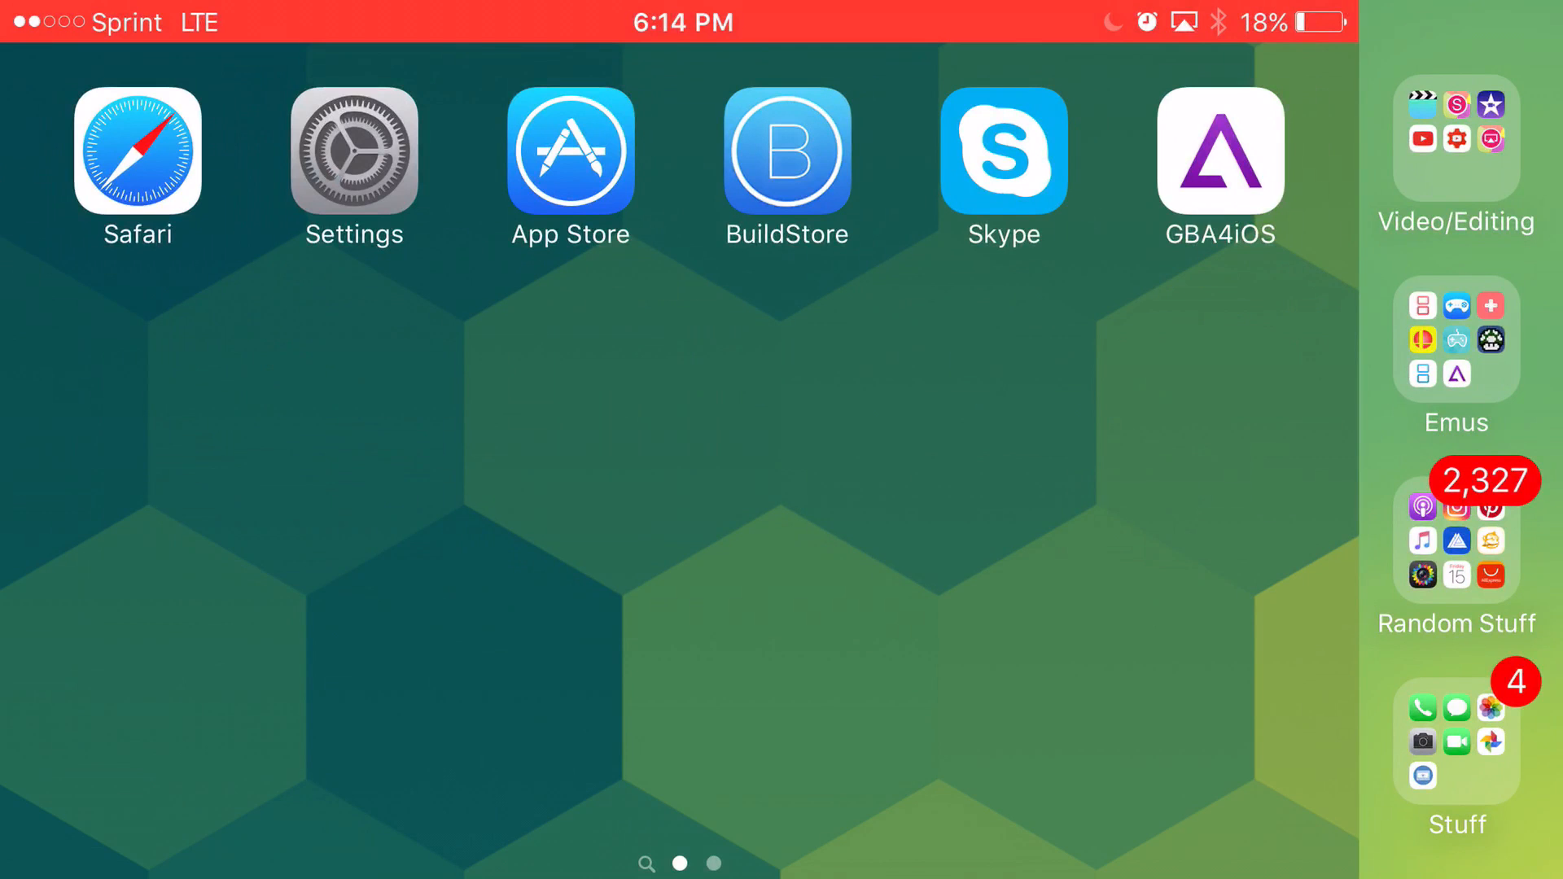
click(353, 151)
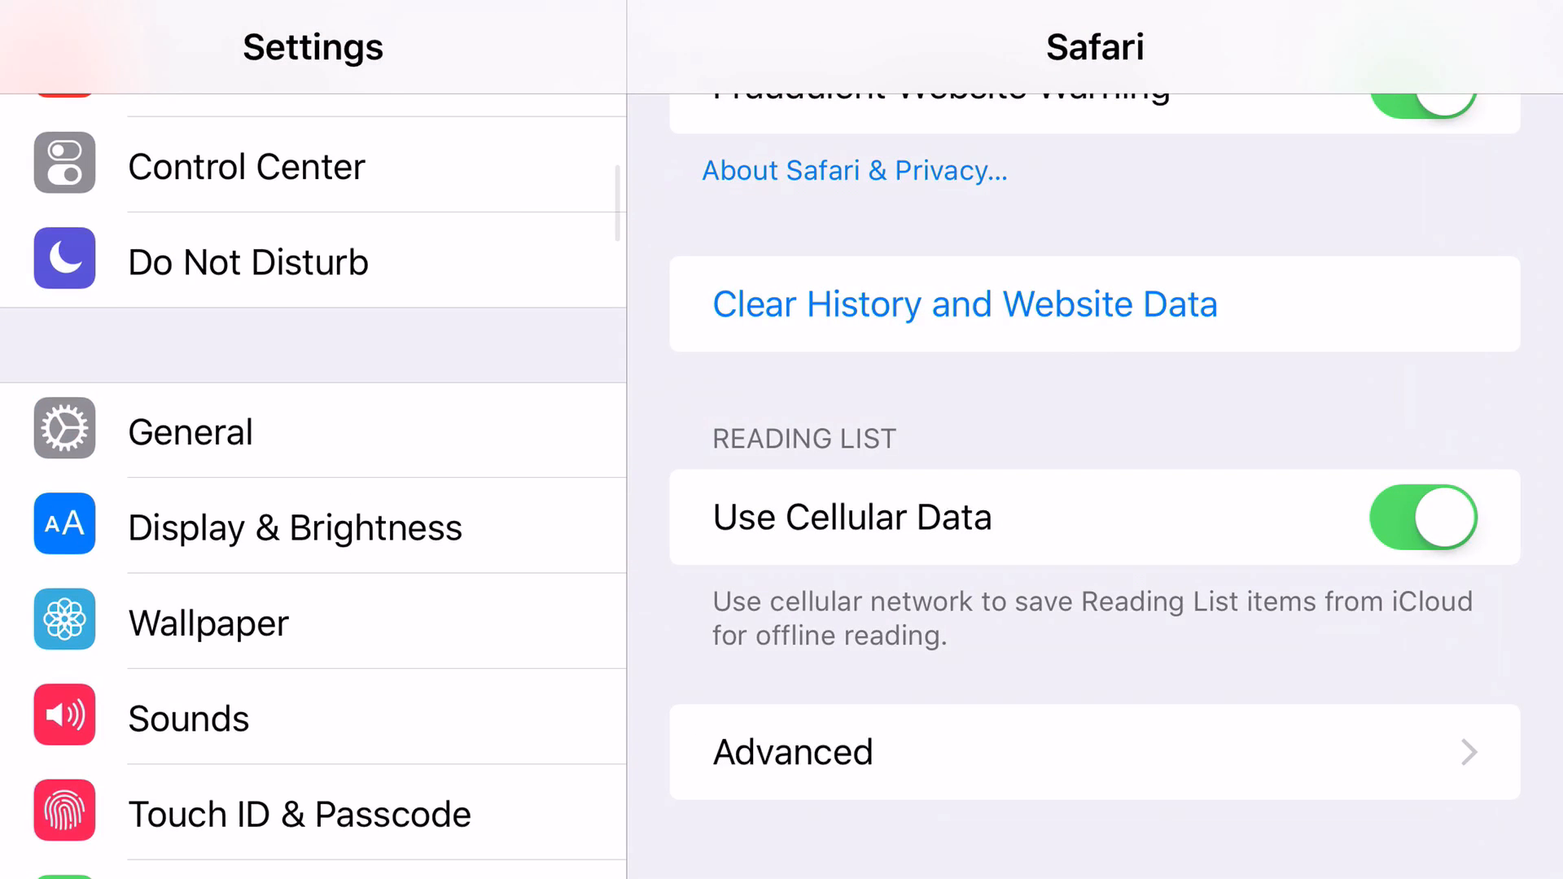
click(189, 430)
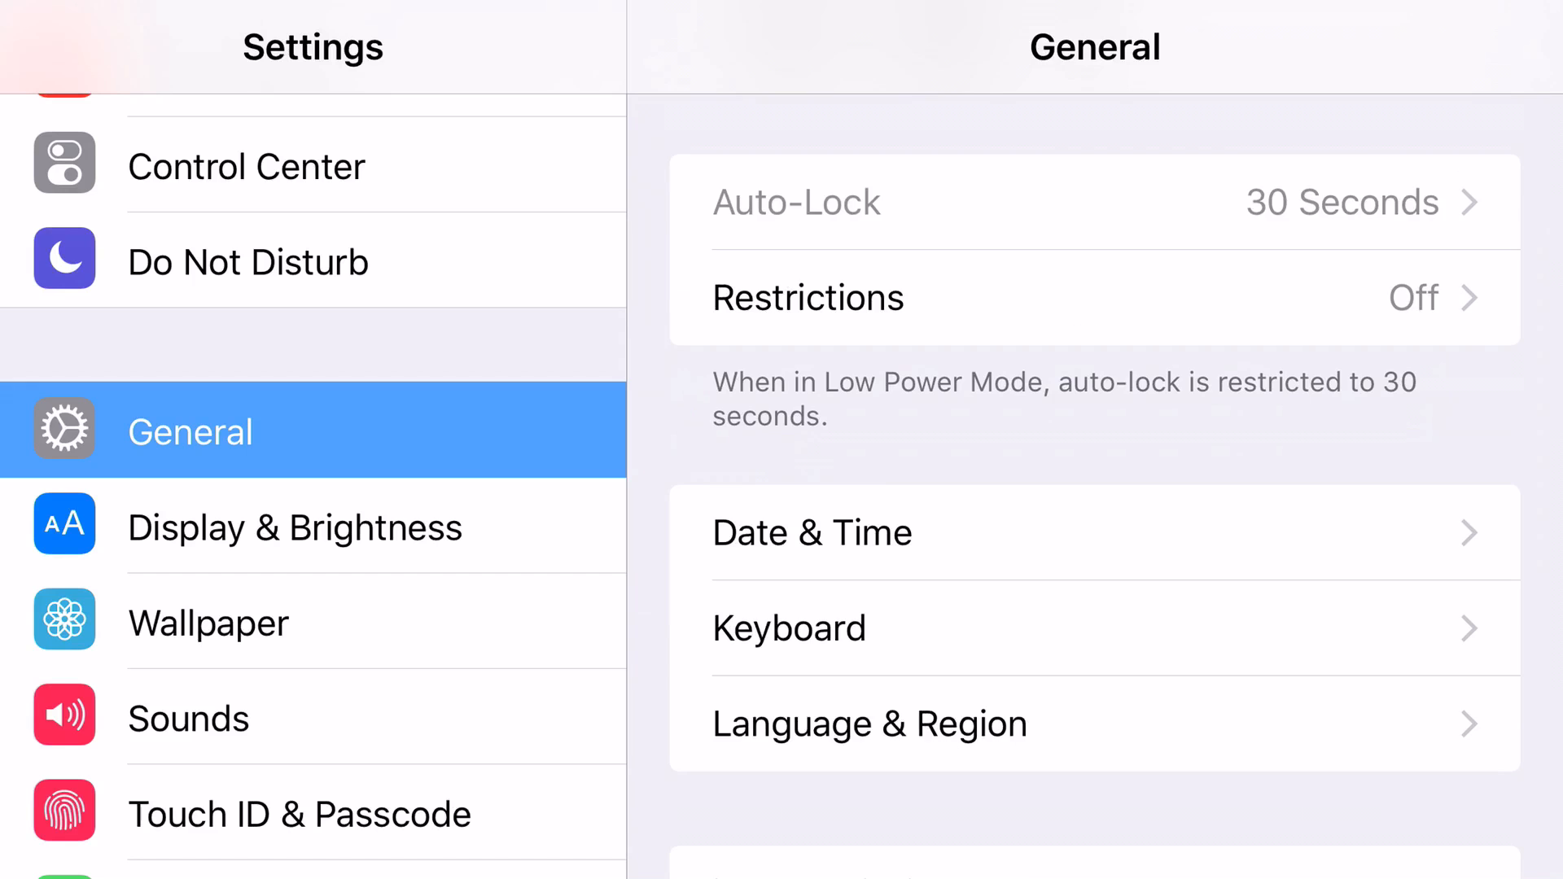
- View the Date & Time settings, then return to the home screen
click(811, 531)
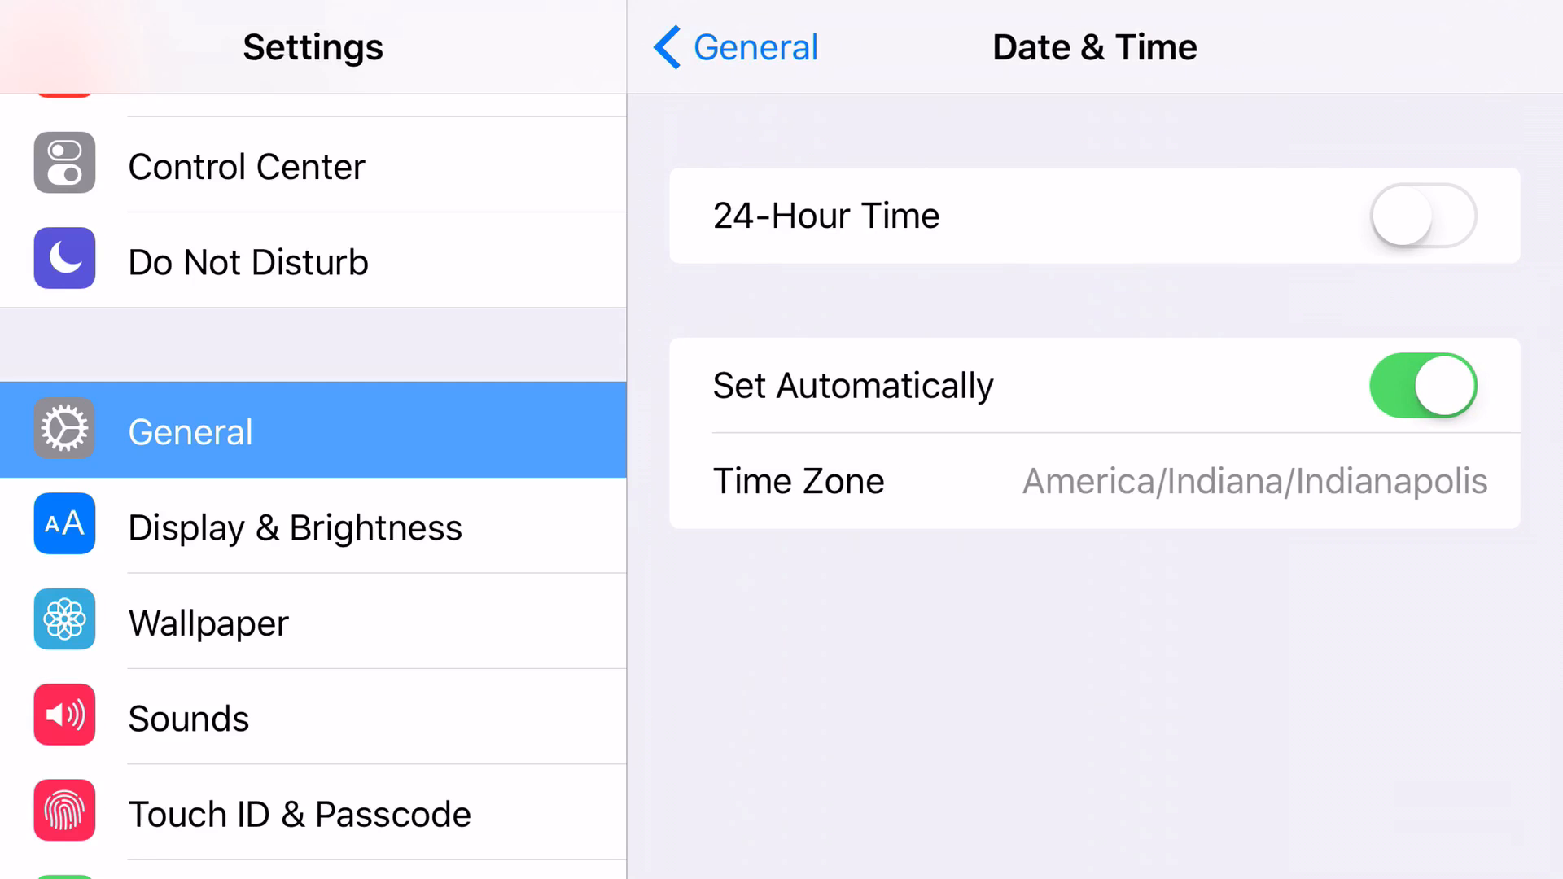
key(home)
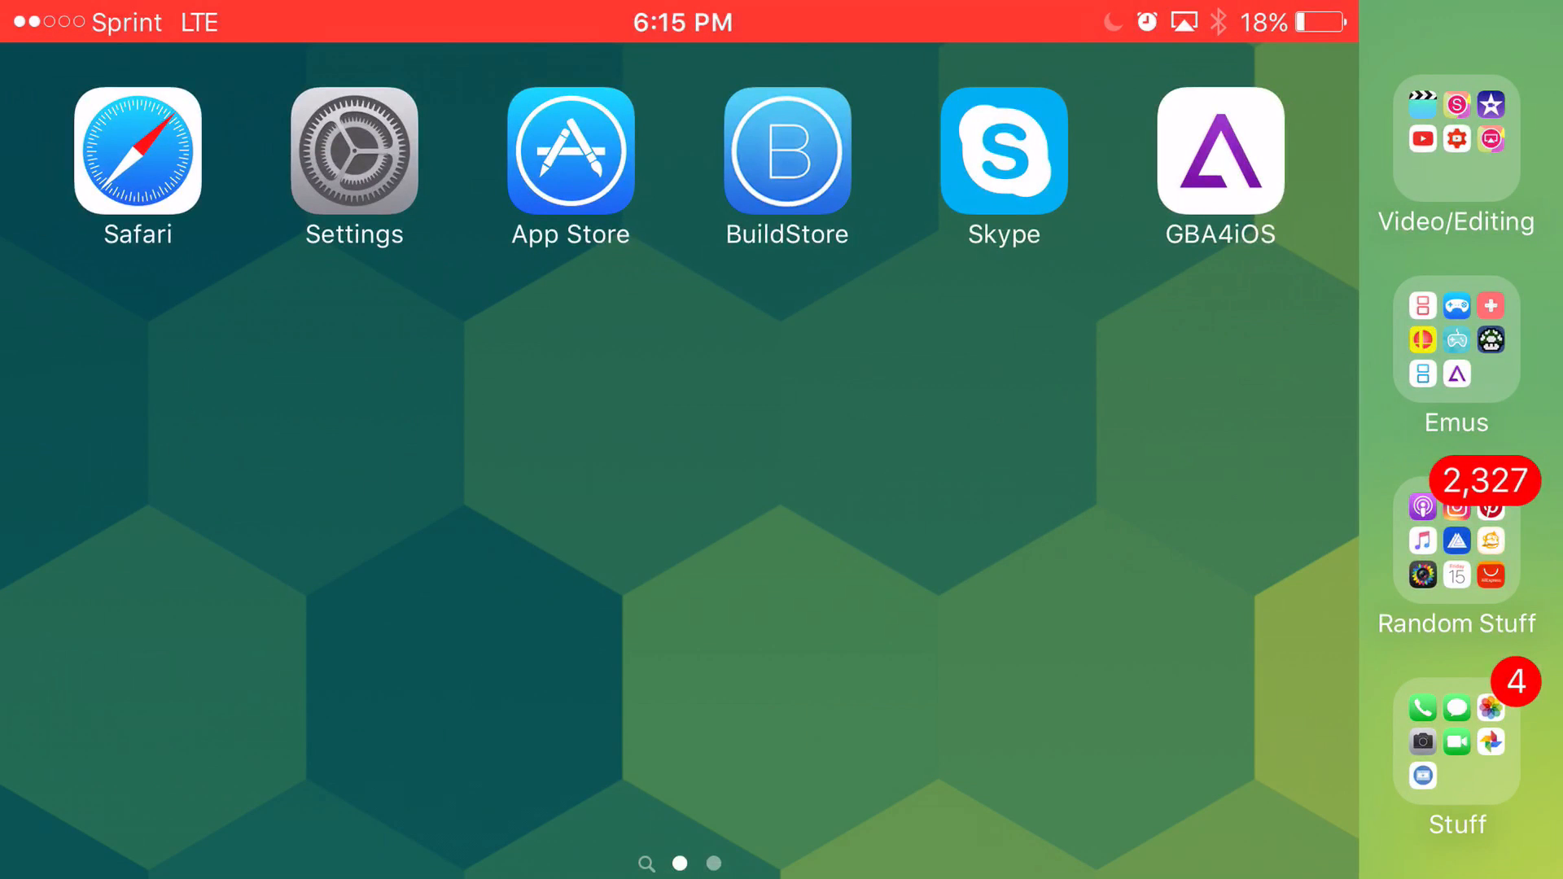